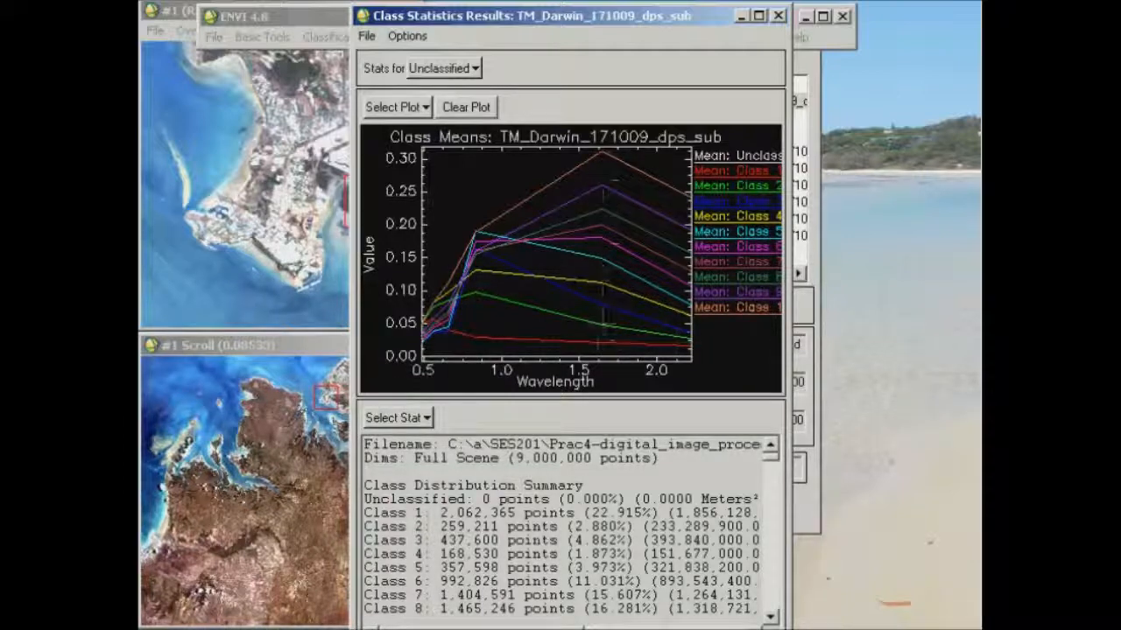
mouse_move(604, 280)
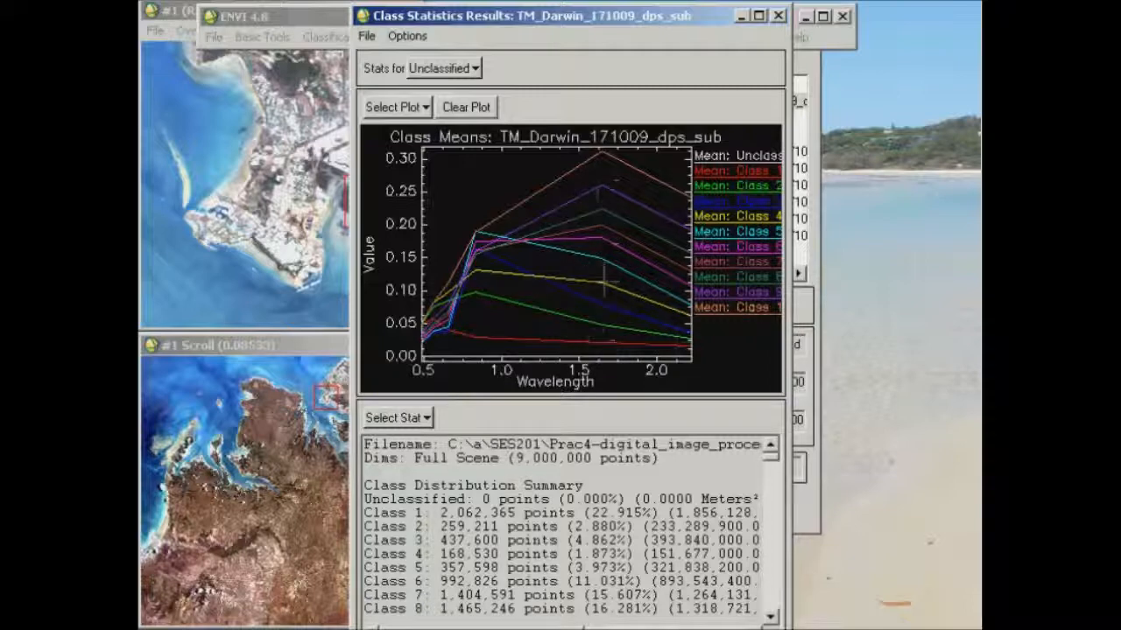